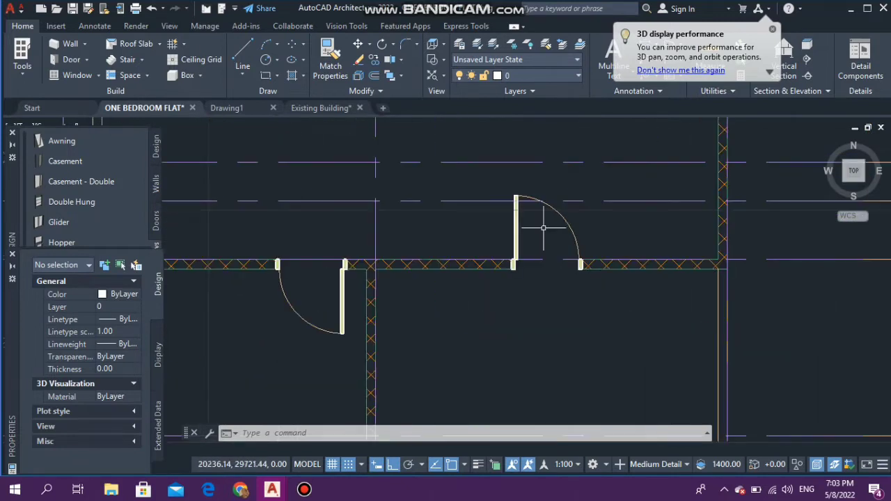
mouse_move(516, 237)
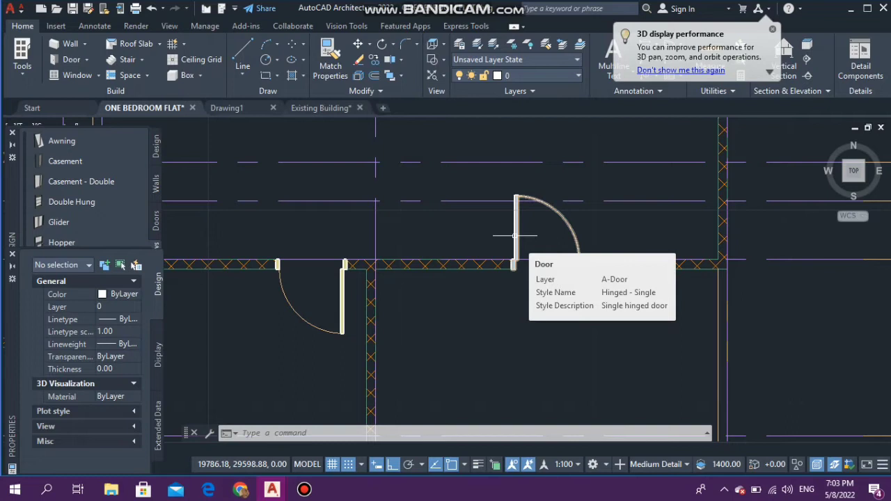
Step: Zoom out to show the full one-bedroom flat plan with its gridlines
scroll("down", 3)
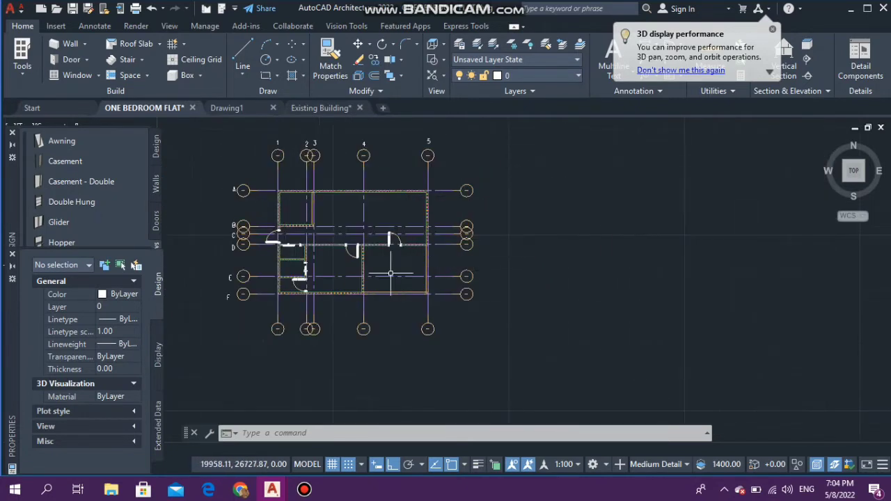
mouse_move(486, 325)
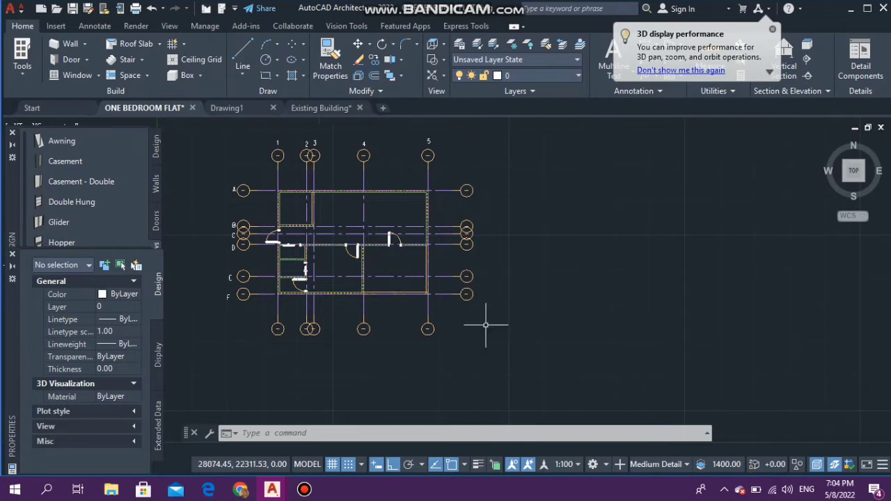
mouse_move(164, 244)
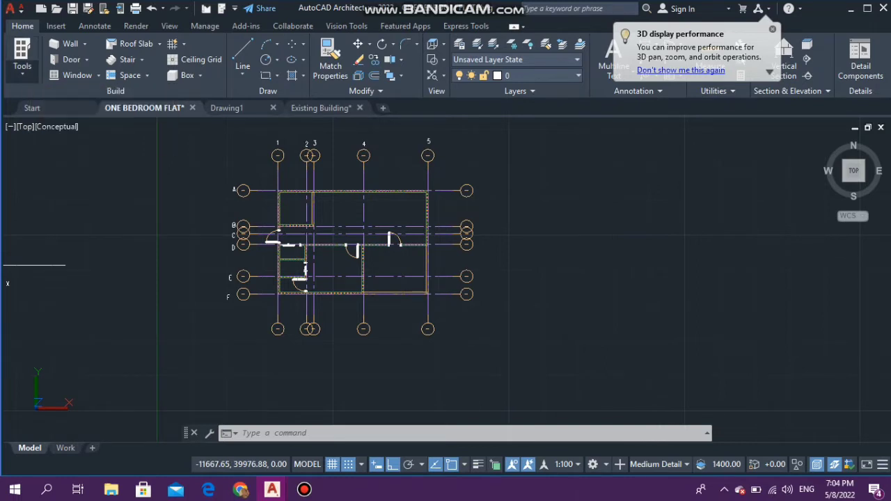
Step: Bring back the Tool Palettes showing the window styles list
left_click(22, 59)
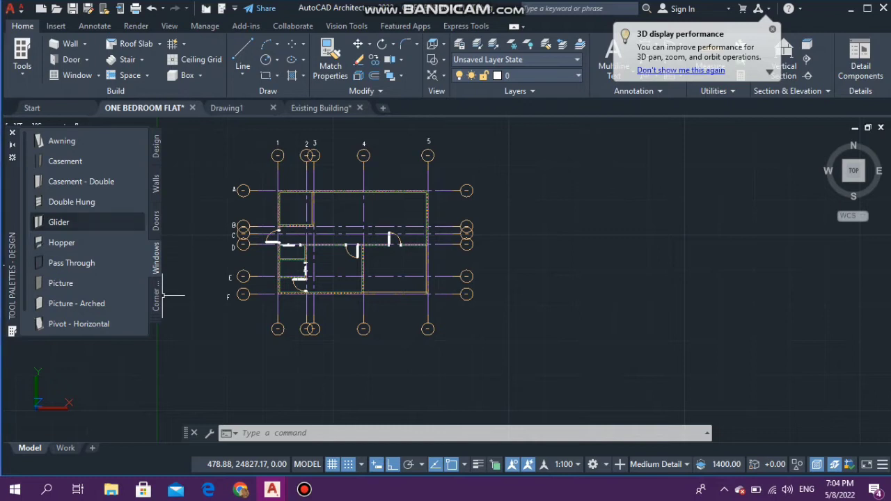
Step: Place Glider windows (1010 wide, 1510 high) into several walls of the flat
left_click(59, 221)
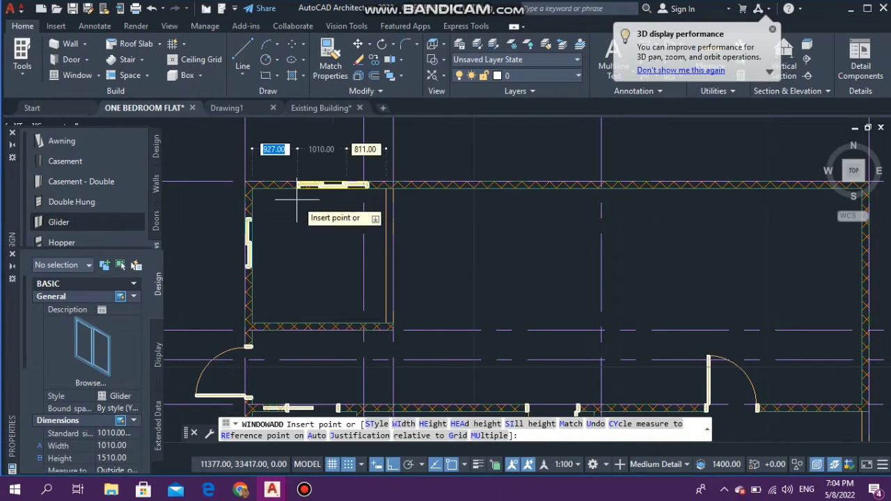
mouse_move(251, 188)
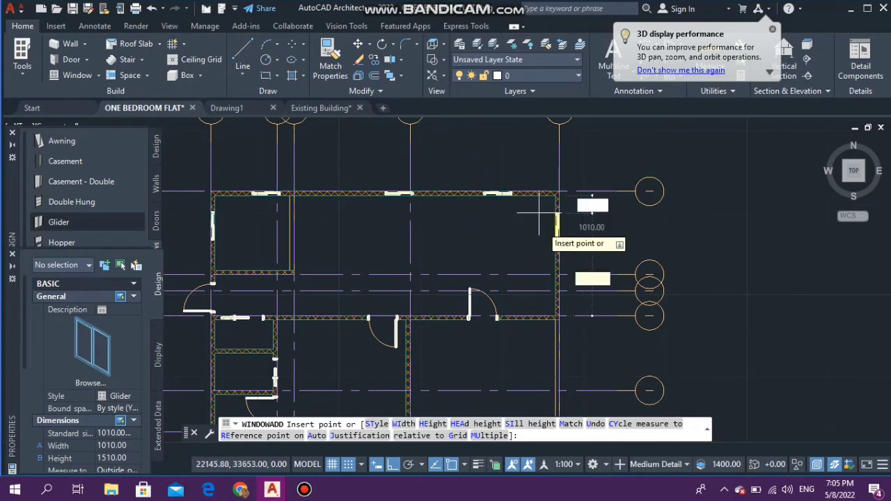
mouse_move(536, 299)
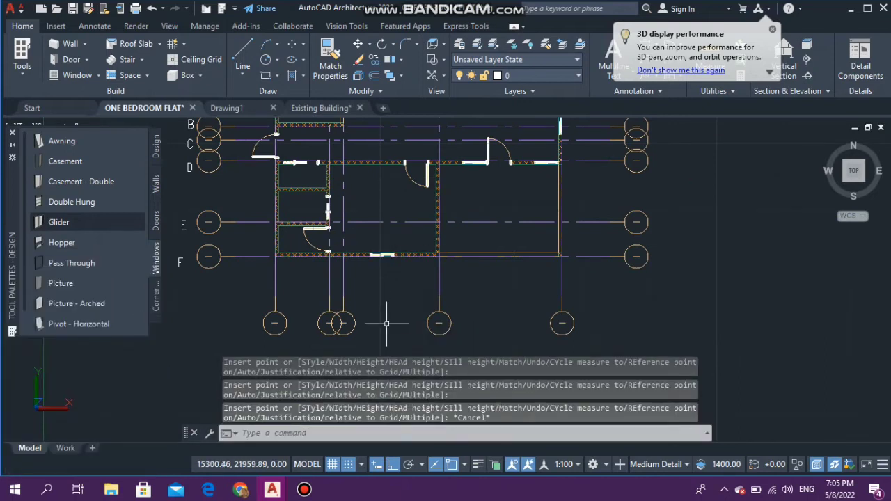
mouse_move(384, 312)
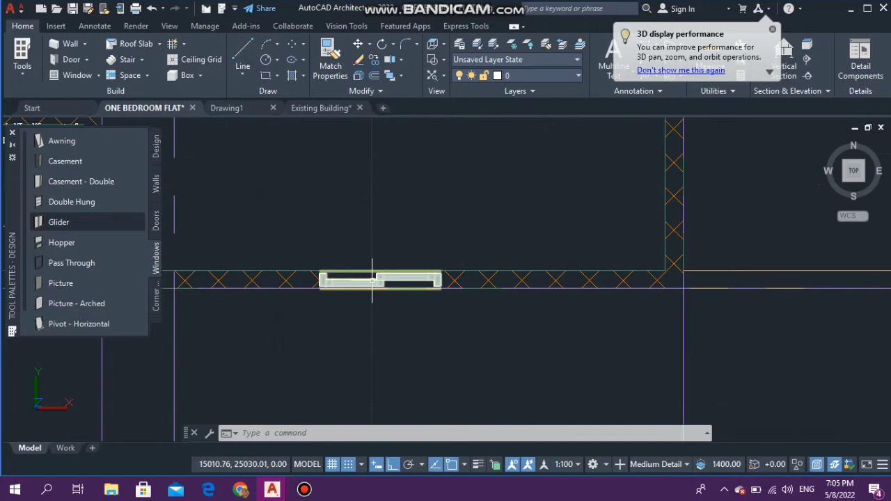
Step: Widen the selected glider windows from 1010 to 1219 in the Properties palette
left_click(379, 280)
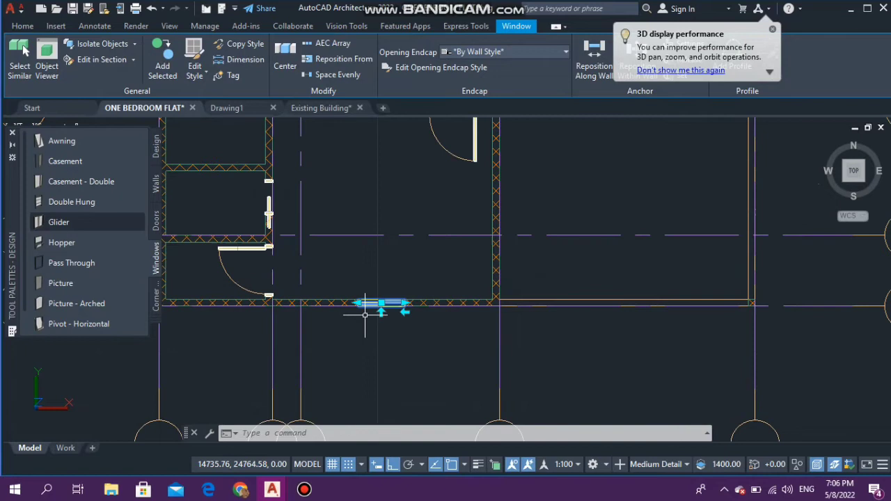
type("mo")
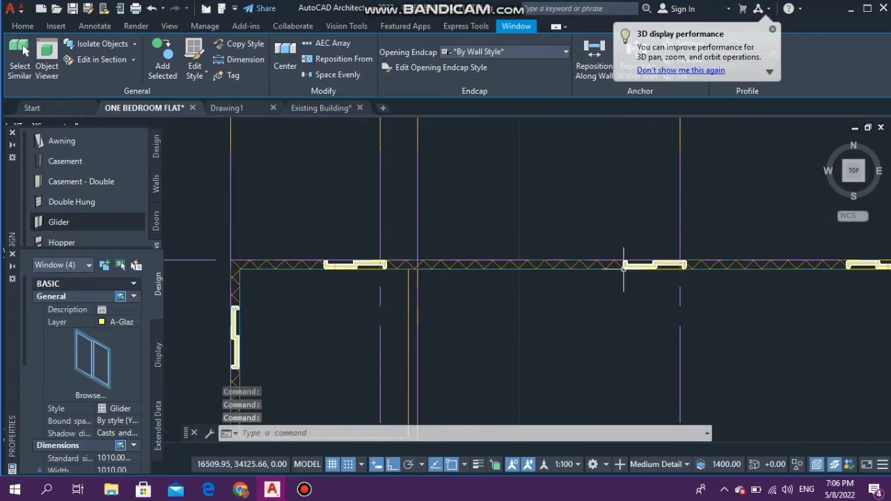
scroll("down", 3)
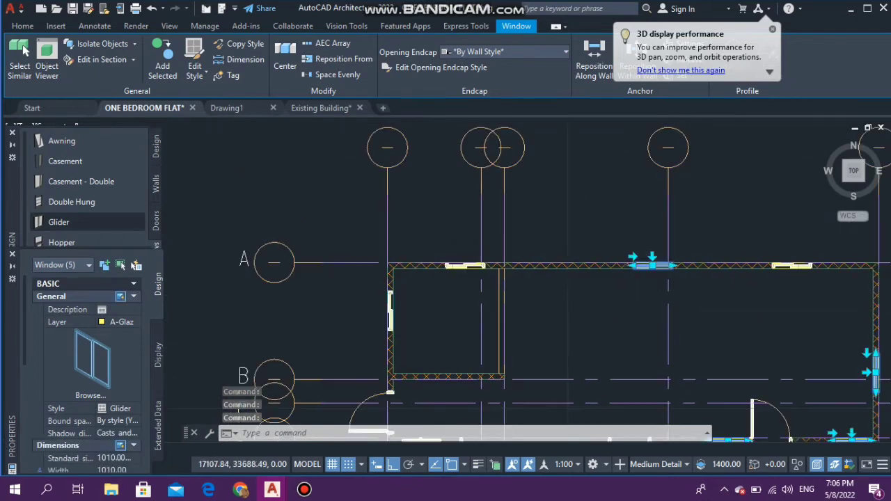
scroll("down", 3)
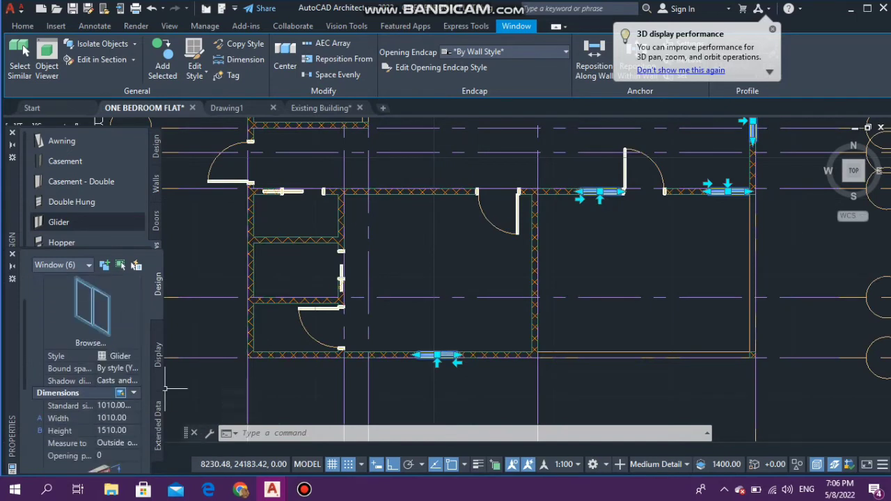
left_click(111, 418)
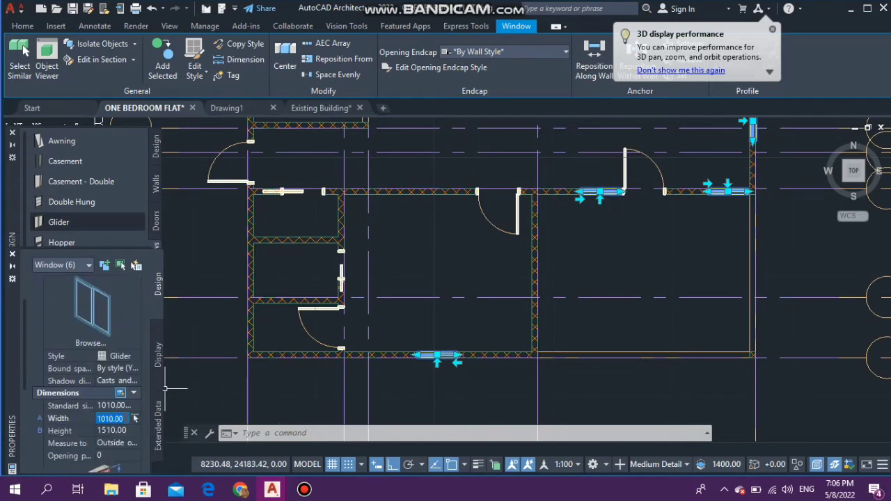
type("12")
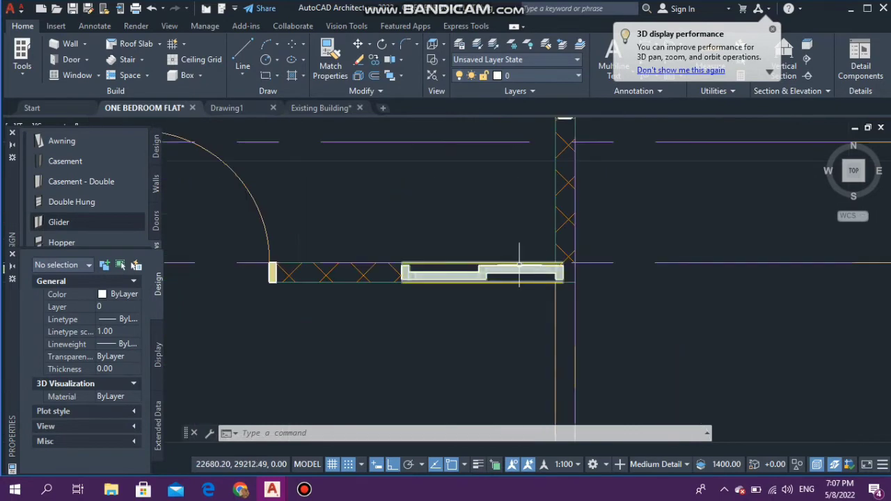
Step: Centre the glider window beside the door along its wall segment using Reposition Along Wall
left_click(482, 271)
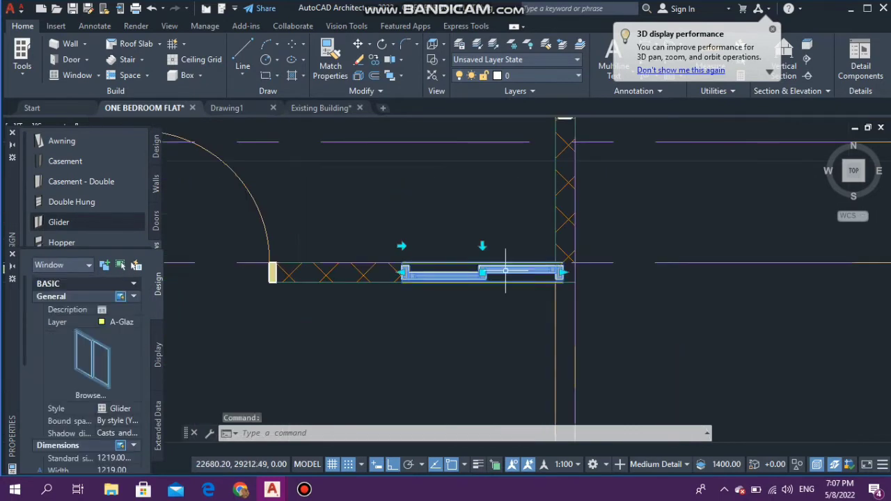
left_click(481, 271)
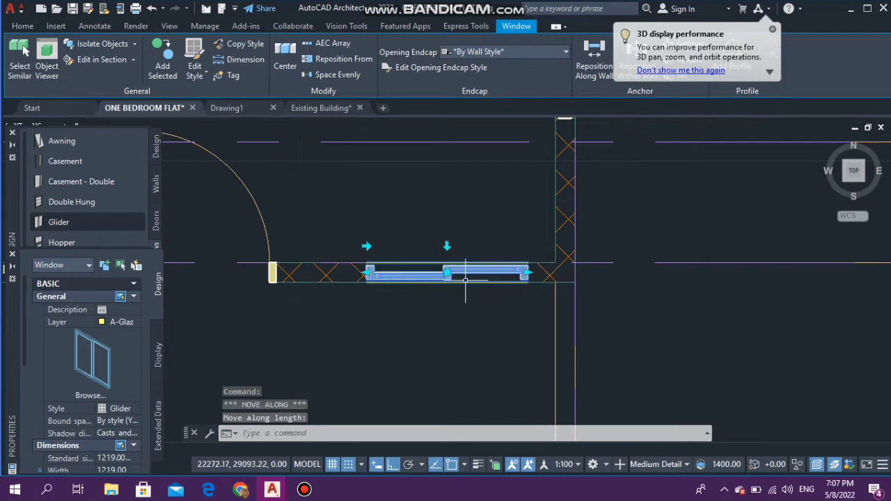
mouse_move(369, 298)
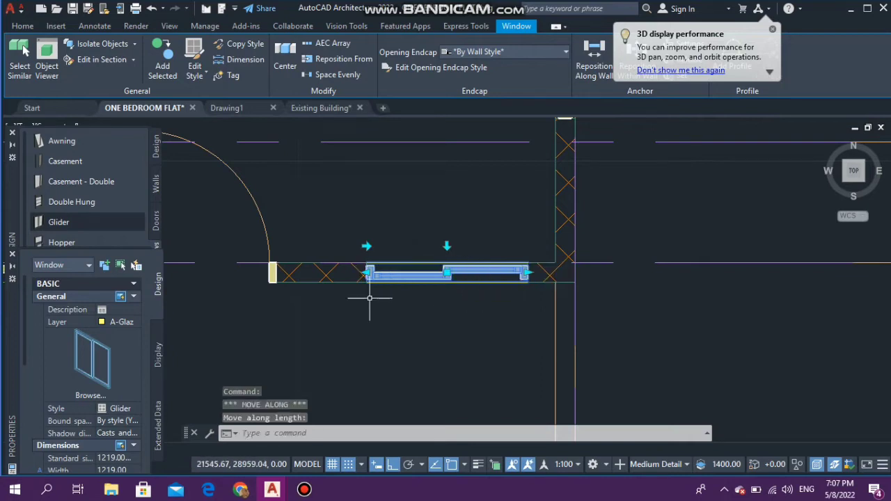
mouse_move(393, 258)
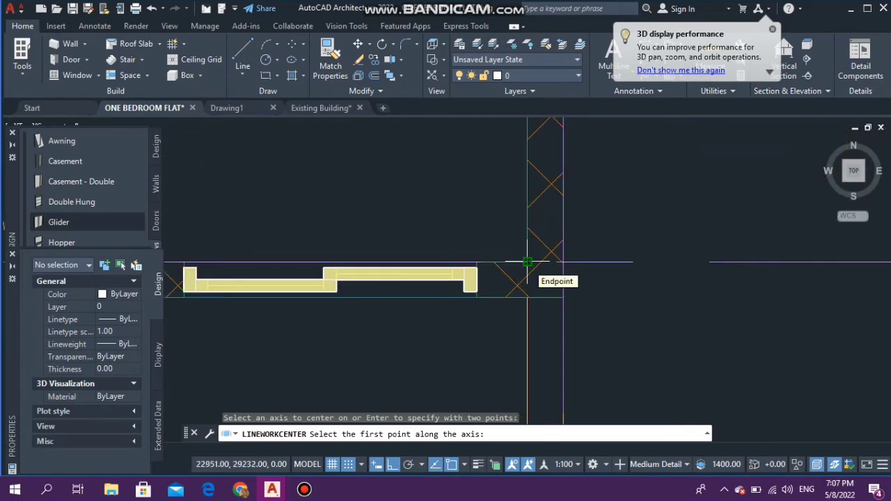
left_click(528, 263)
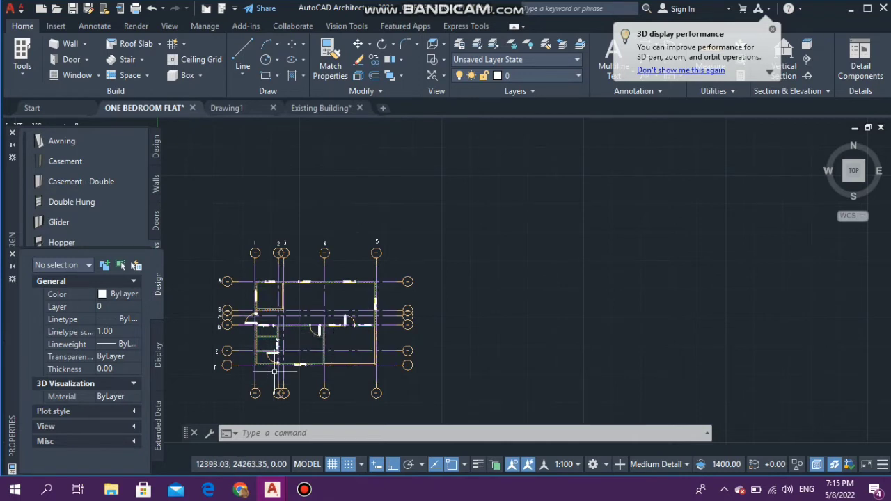
Step: Narrow the two upper-left glider windows to 914 wide in the Properties palette
scroll("up", 3)
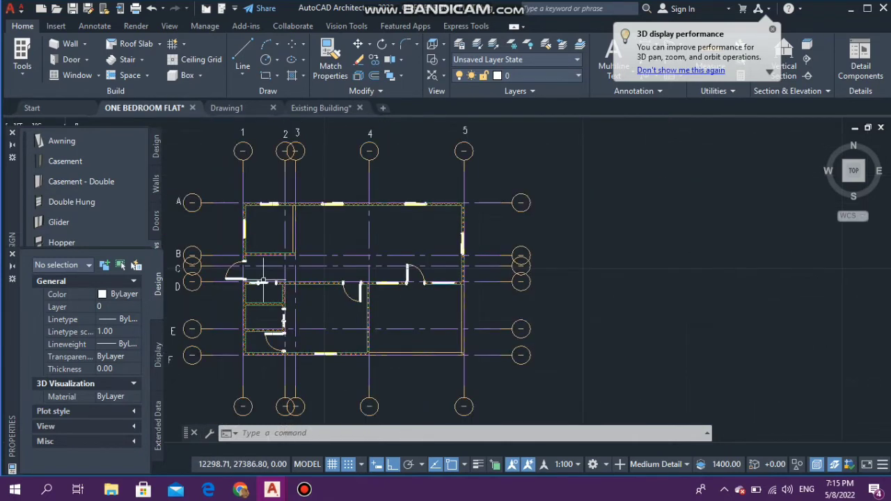
mouse_move(258, 281)
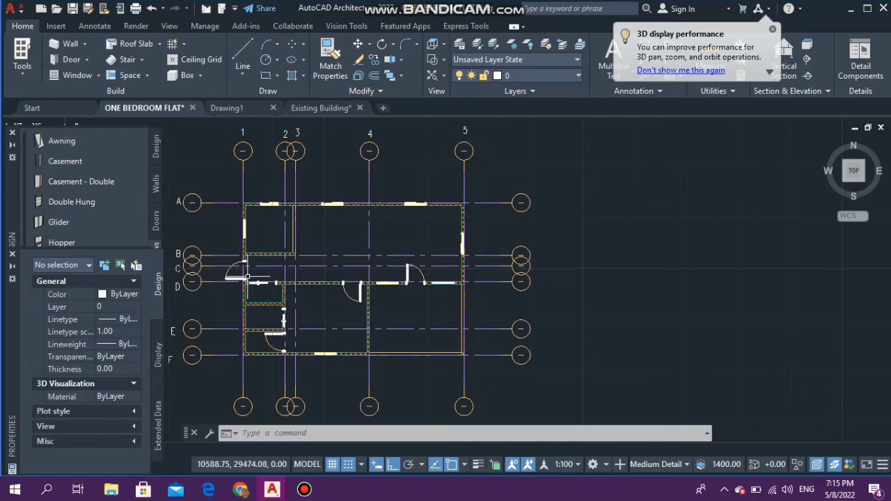
scroll("up", 3)
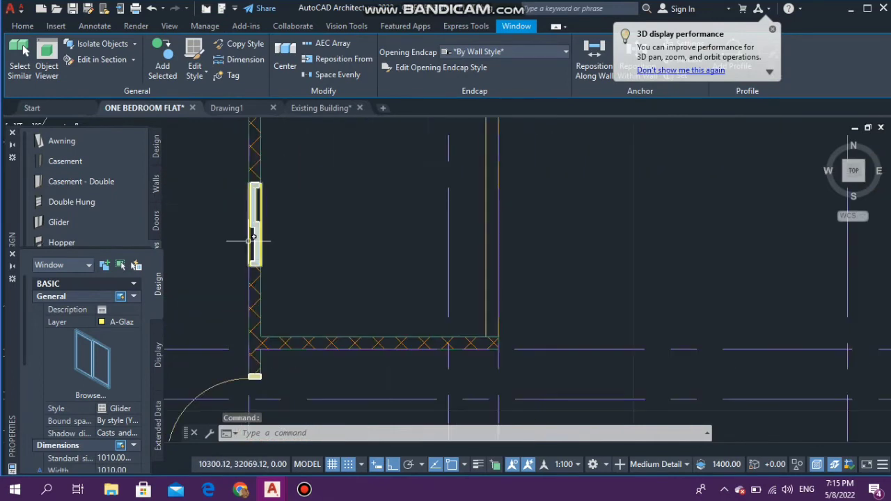
left_click(254, 222)
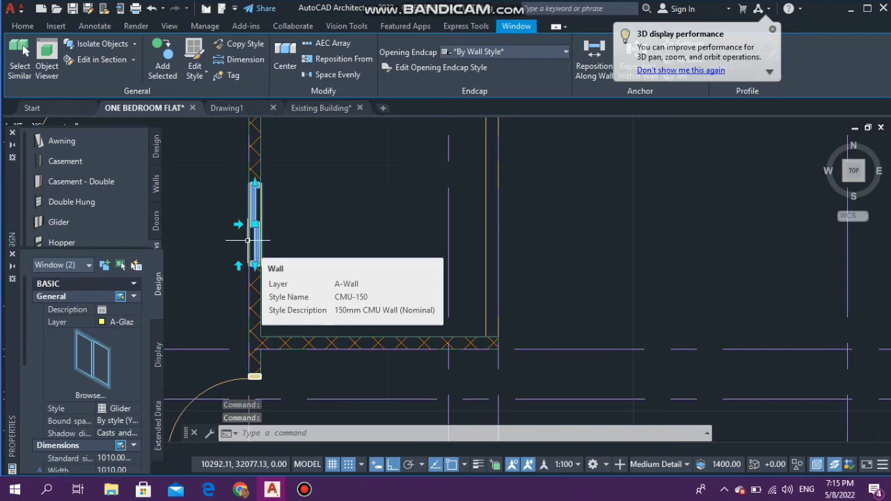
mouse_move(272, 239)
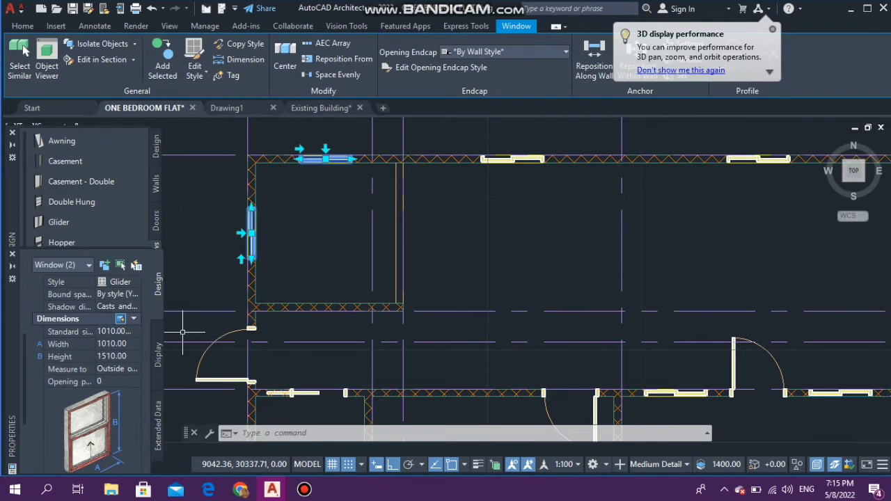
left_click(111, 344)
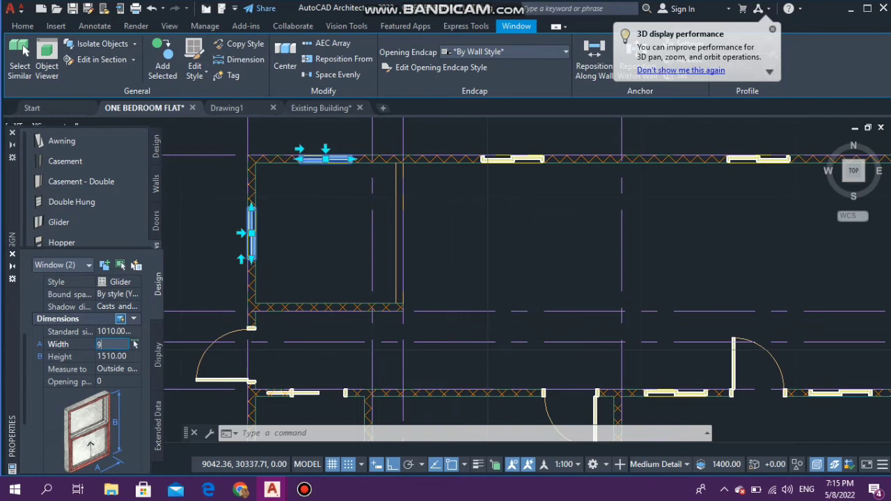
type("914")
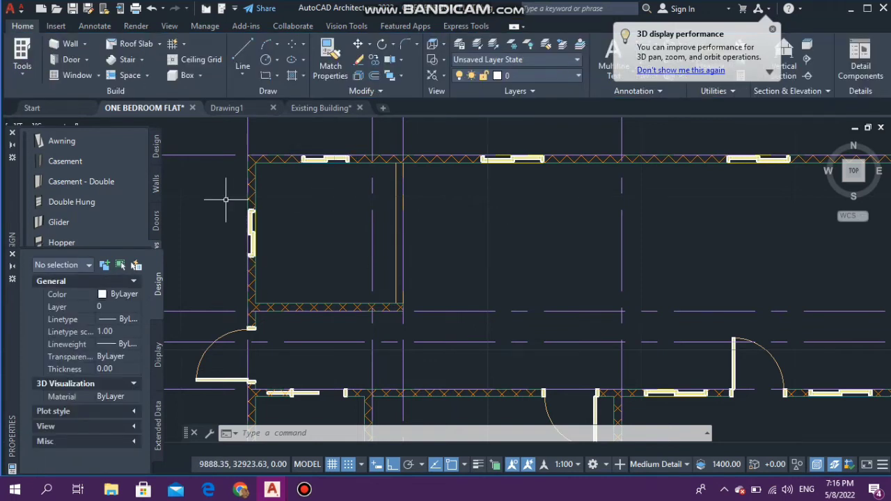
mouse_move(238, 210)
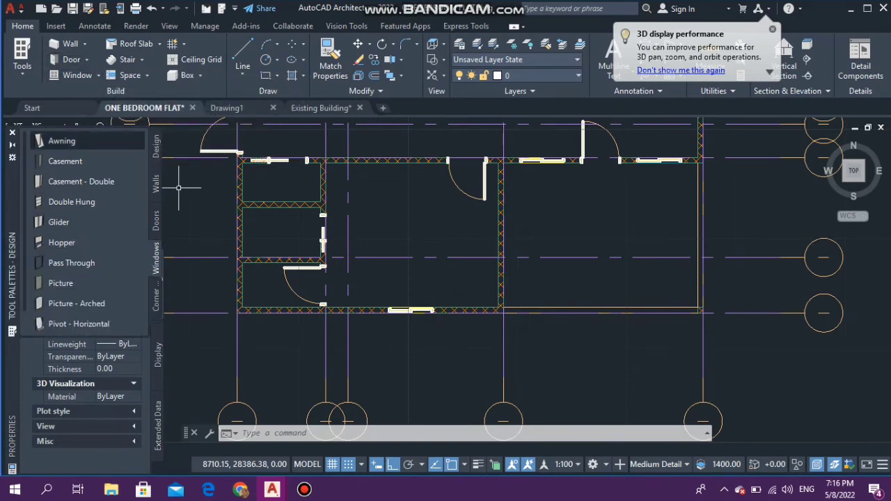
Step: Place Awning windows on the small room's left and lower walls
left_click(61, 140)
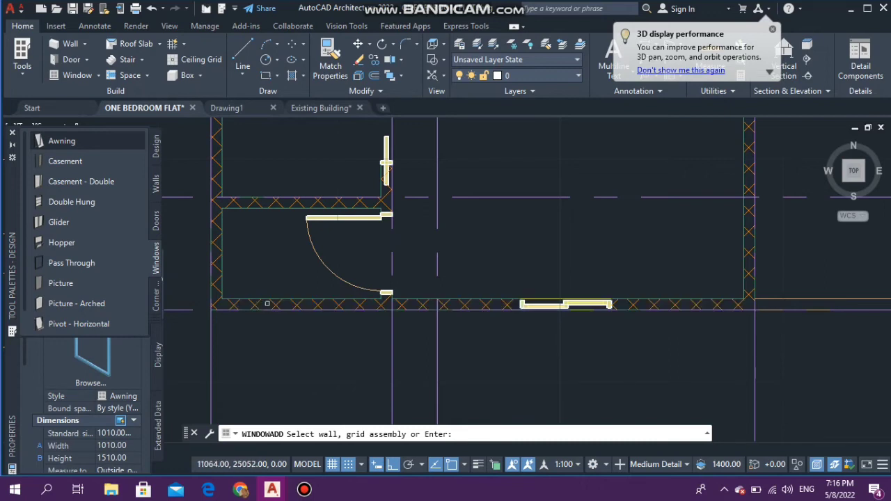
mouse_move(262, 309)
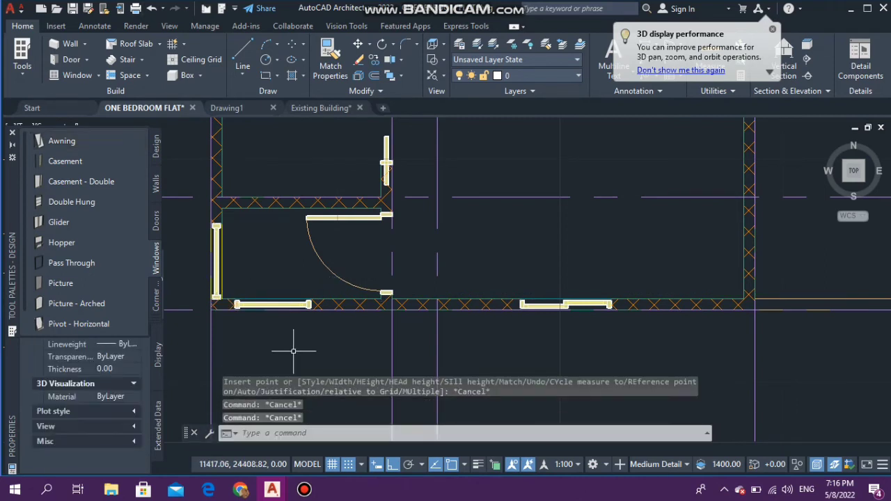
mouse_move(229, 256)
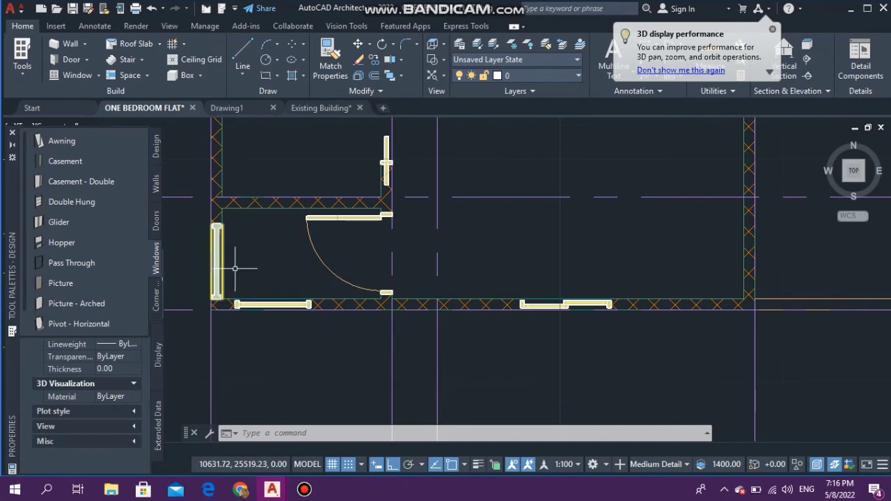
left_click(218, 264)
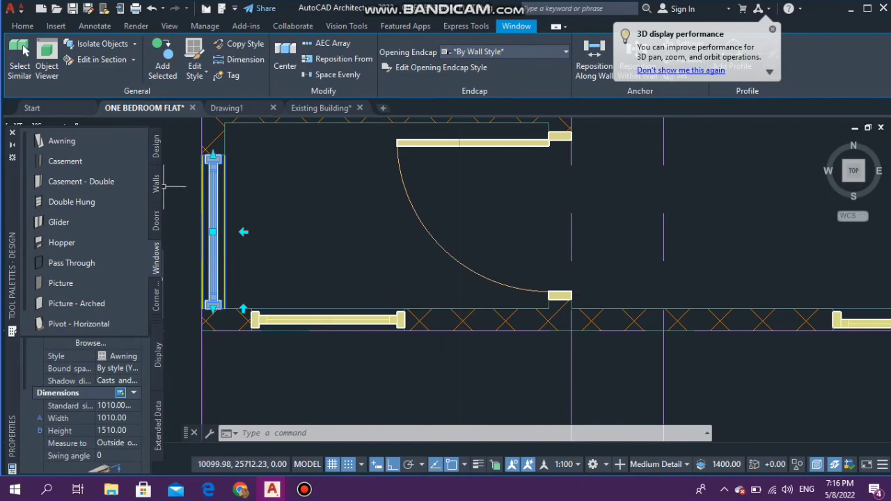
mouse_move(185, 241)
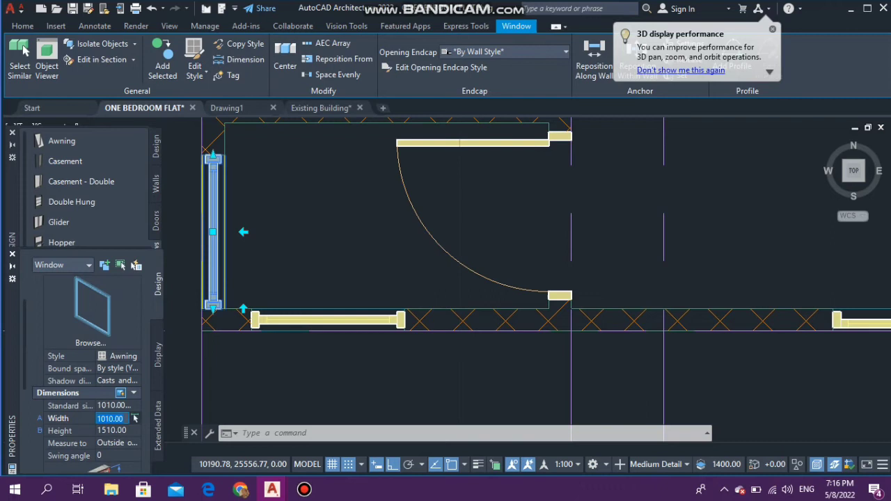
mouse_move(167, 382)
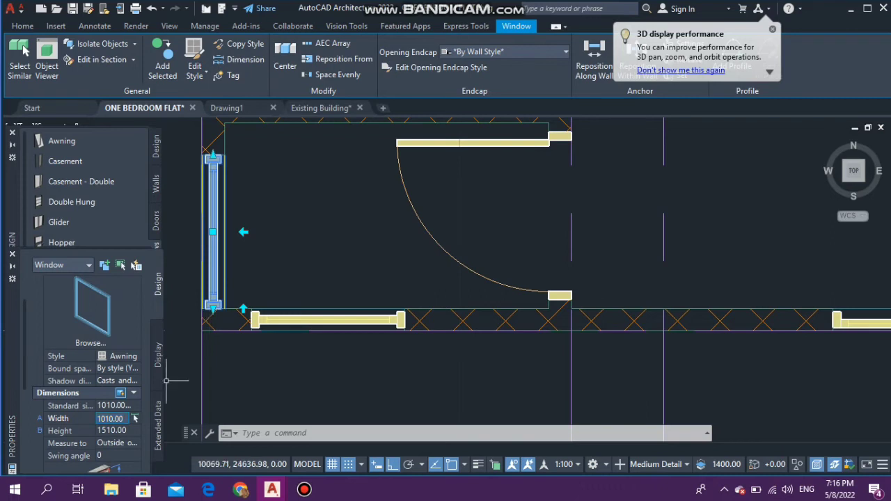
Step: Set the left-wall awning window's width to 914, keeping its 1510 height
type("914")
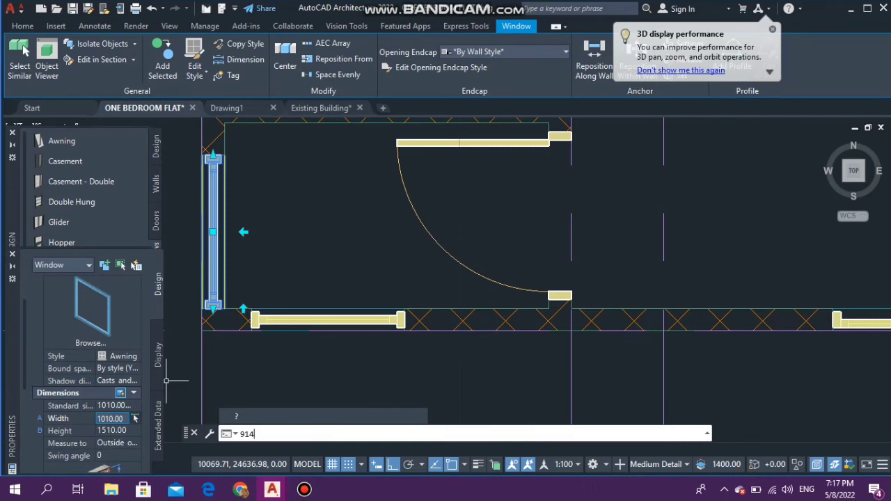
key("Backspace")
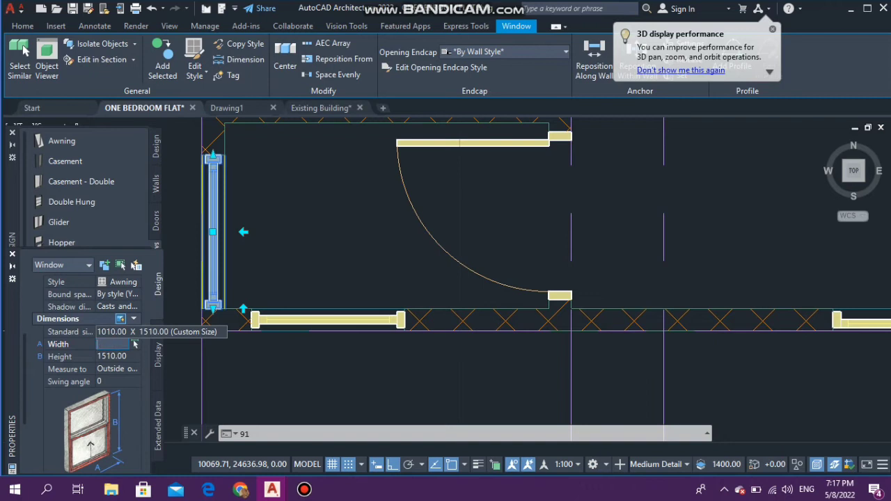
type("9")
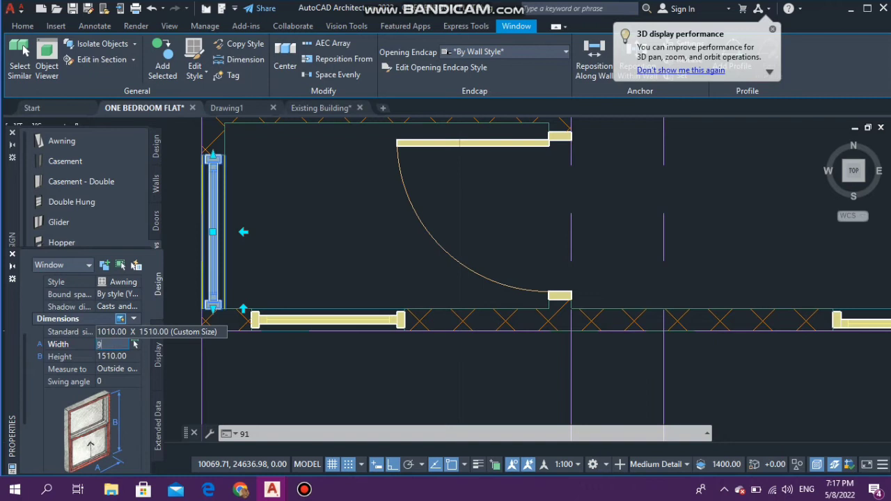
type("14.00")
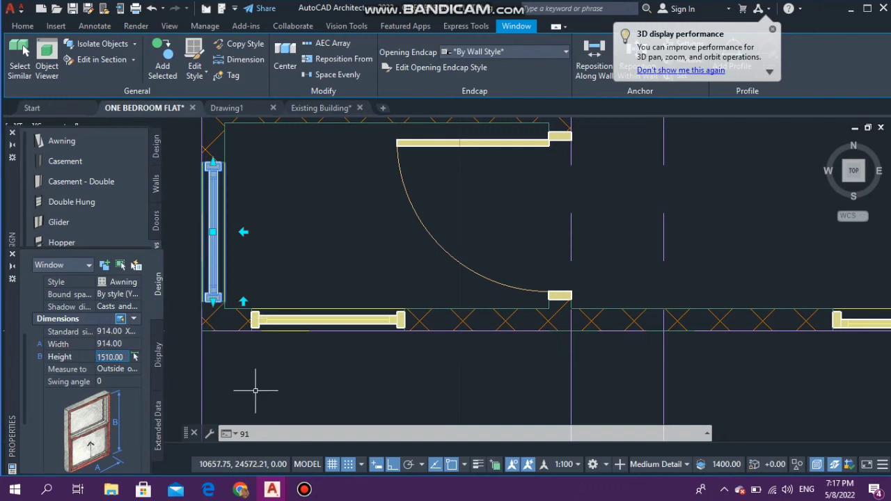
mouse_move(298, 328)
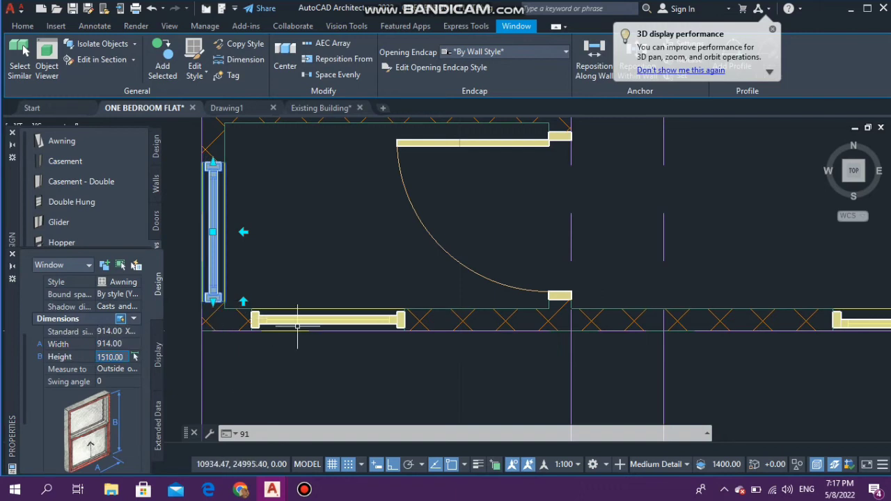
mouse_move(298, 326)
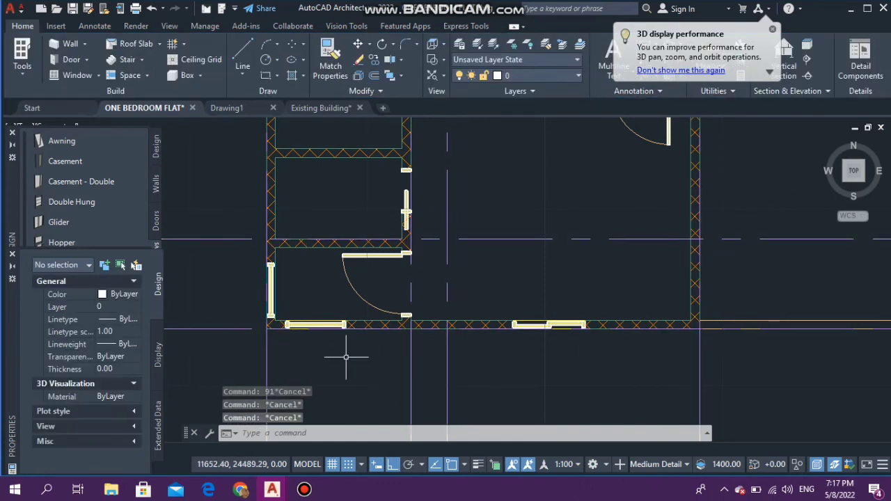
Step: Set the lower-wall awning window to 914 wide and centre it on its wall
left_click(315, 325)
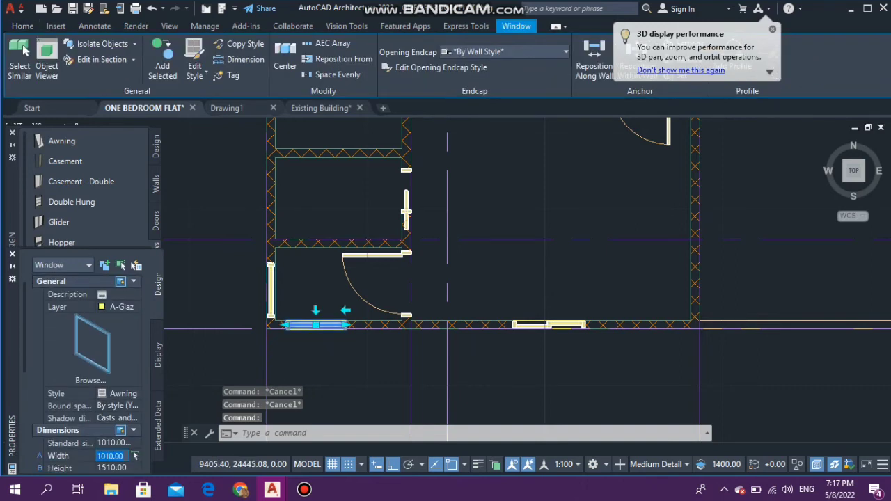
mouse_move(111, 490)
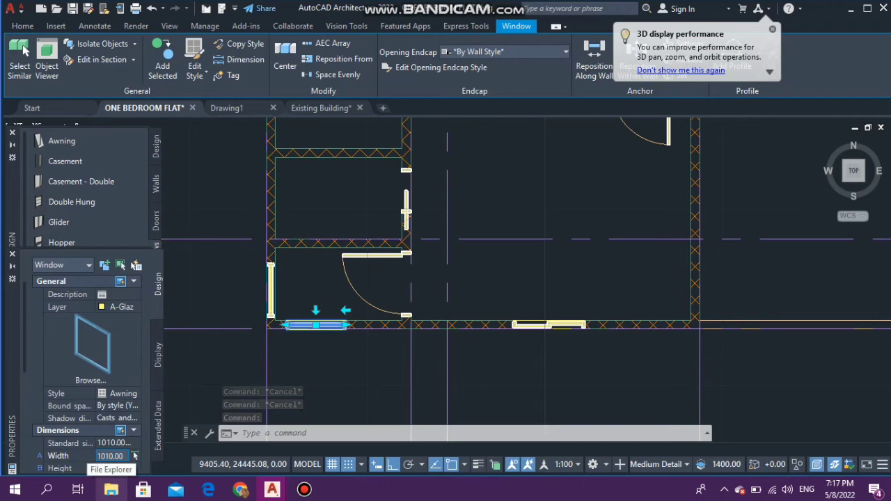
type("914")
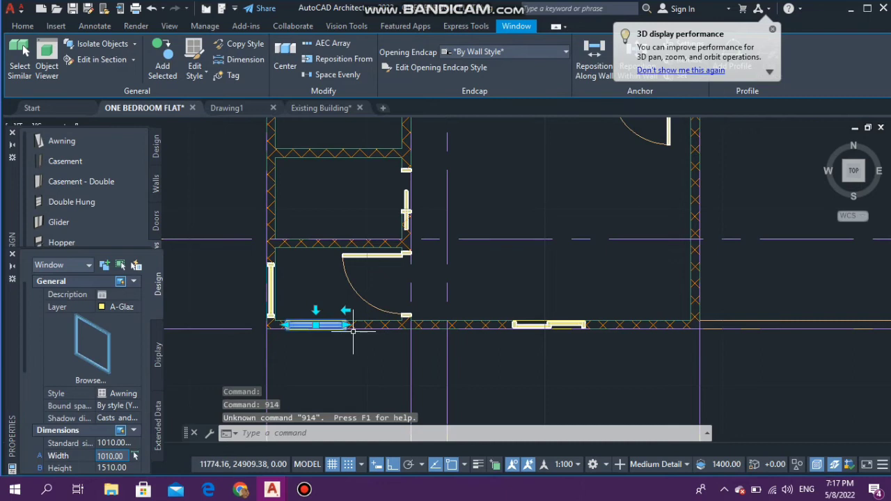
mouse_move(353, 332)
type("1")
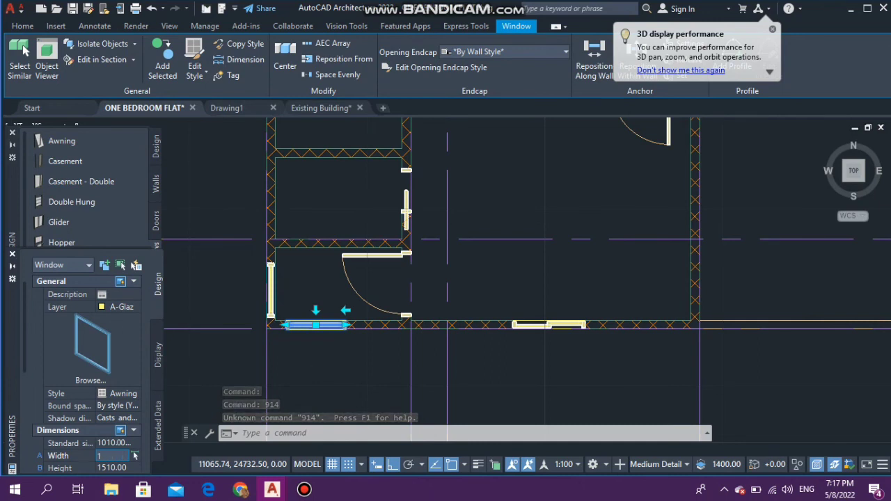
type("9")
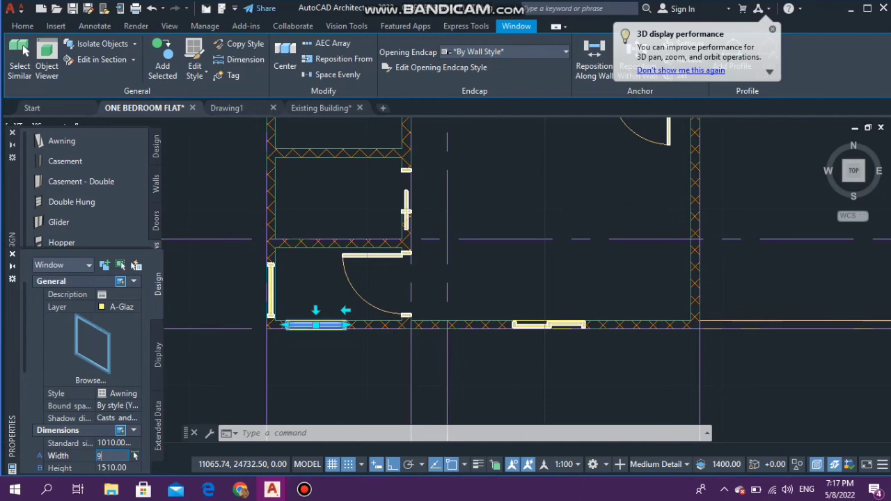
type("14.00")
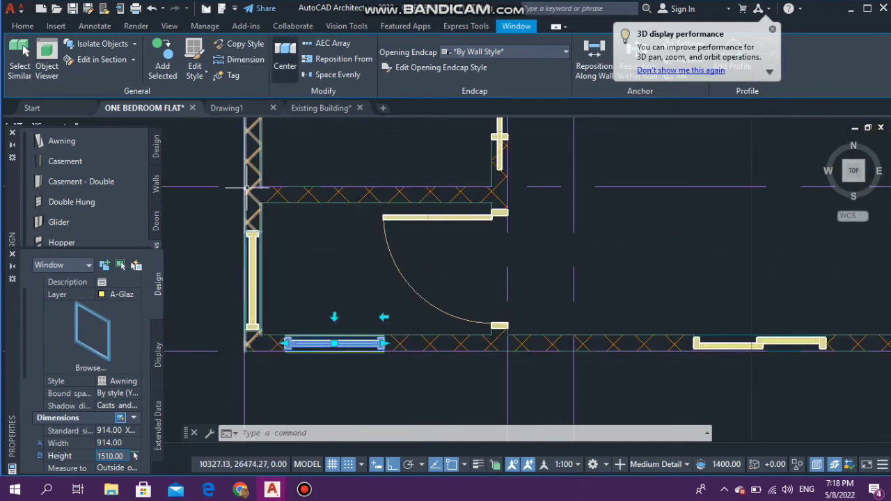
left_click(22, 25)
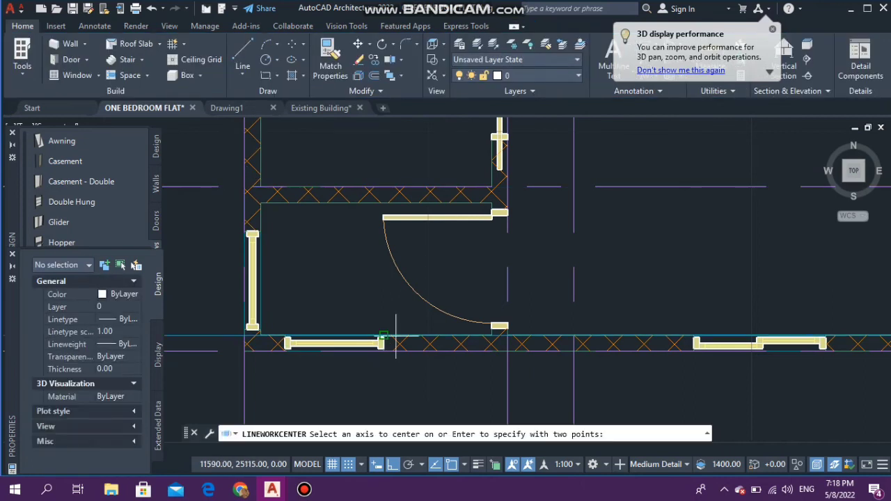
mouse_move(395, 338)
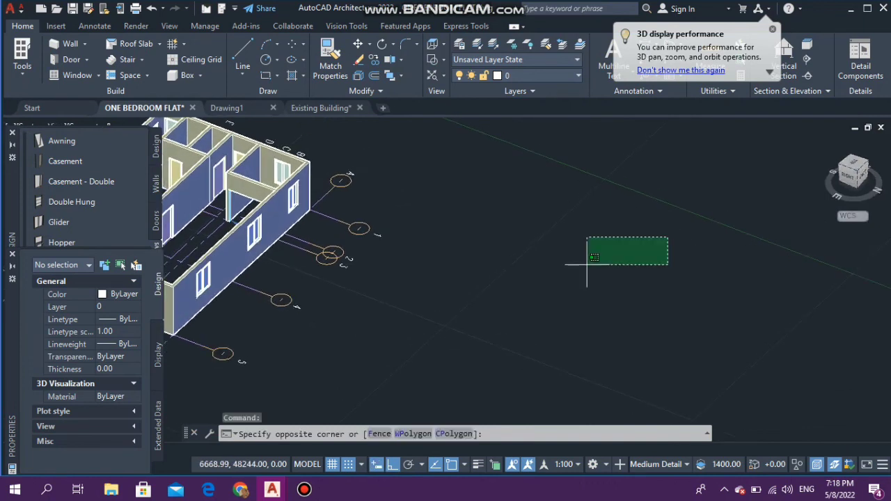
Step: Cancel the unfinished selection and switch to the Existing Building drawing
key("Escape")
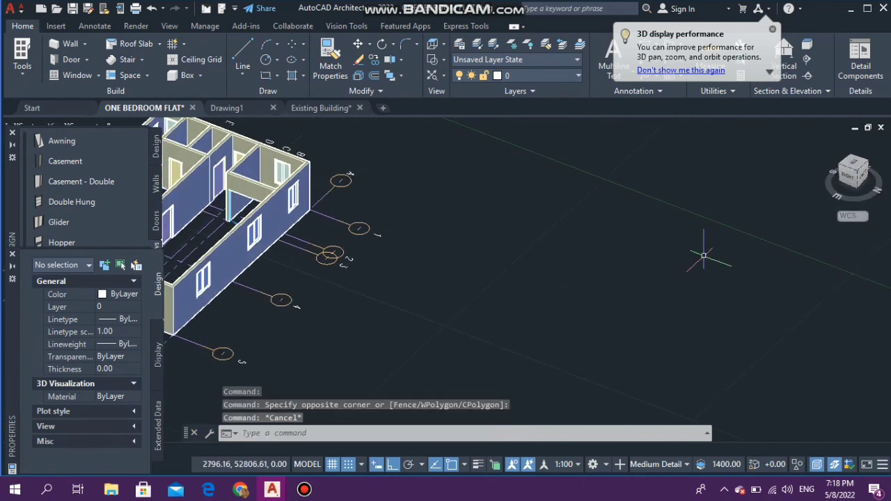
mouse_move(309, 261)
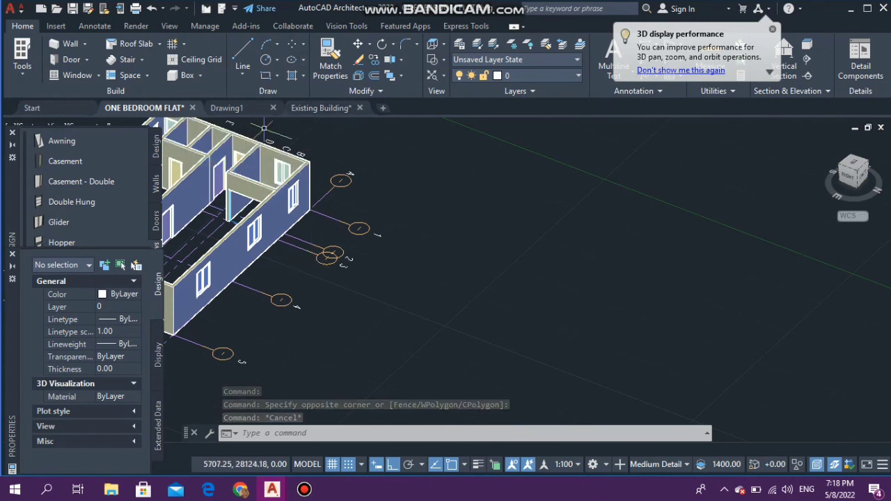
left_click(320, 108)
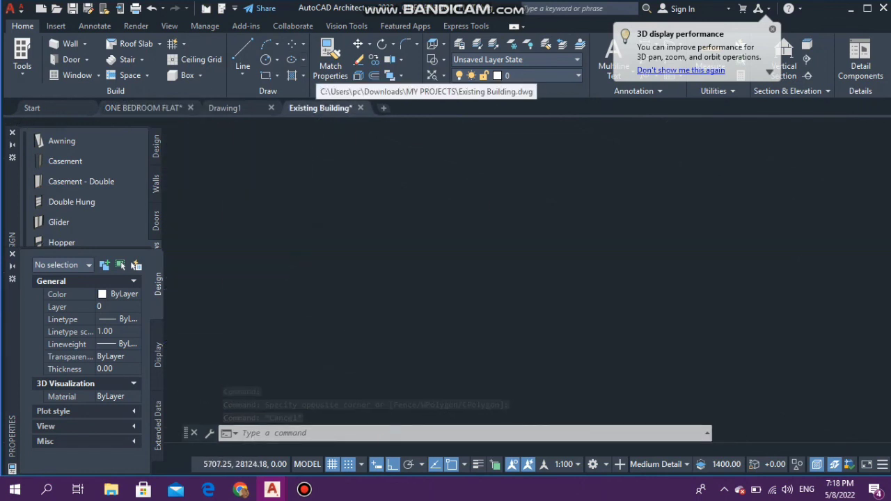